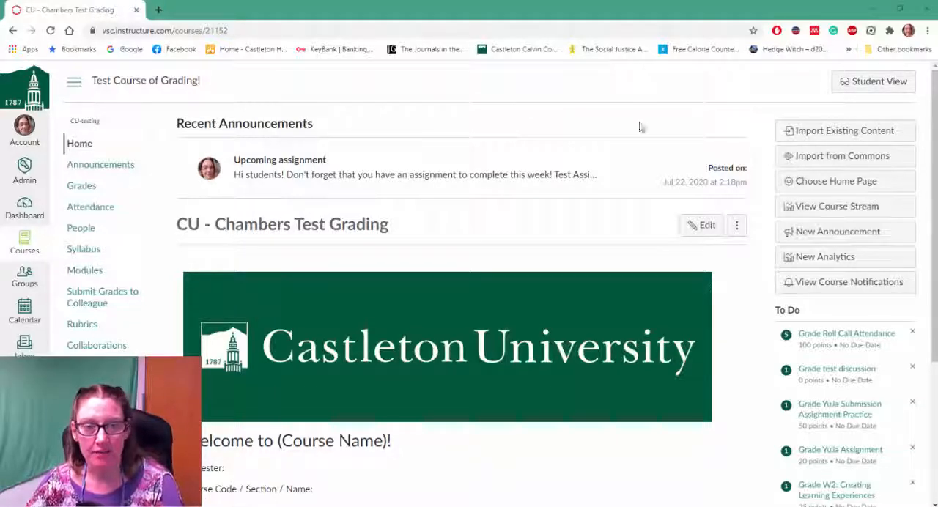
mouse_move(81, 291)
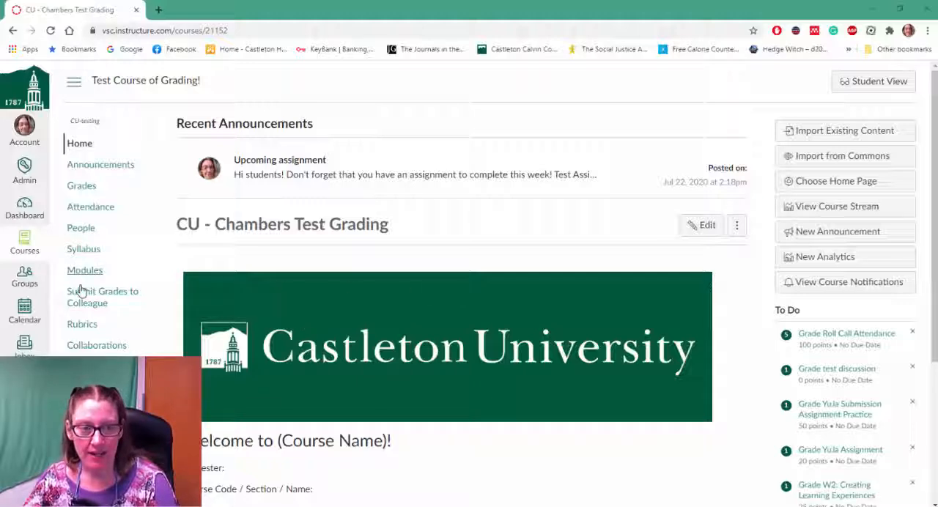
mouse_move(94, 271)
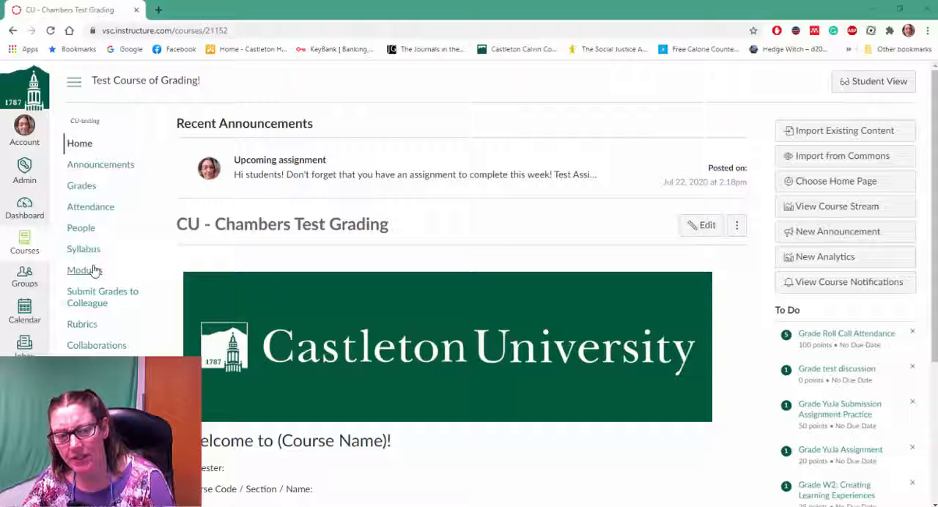
Go to Modules and select W2: Creating Learning Experiences under Week 2: Topic
click(85, 270)
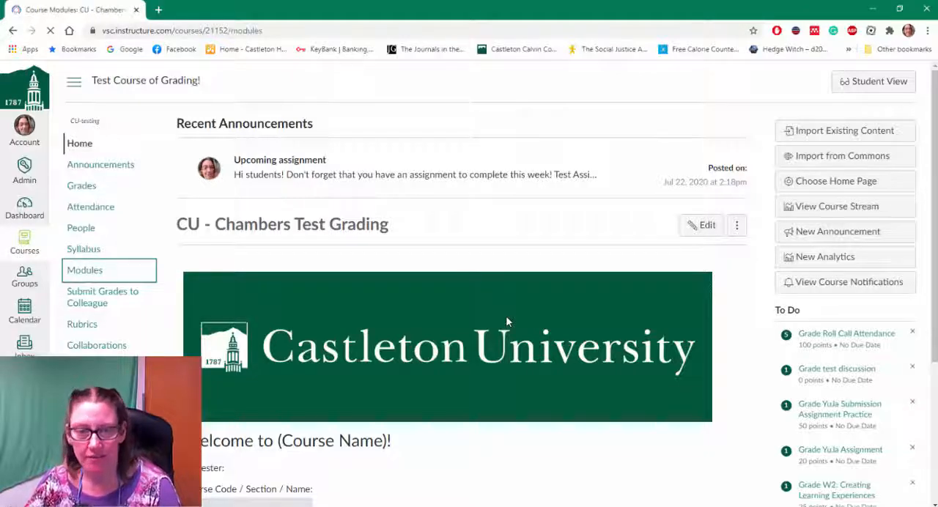
click(85, 271)
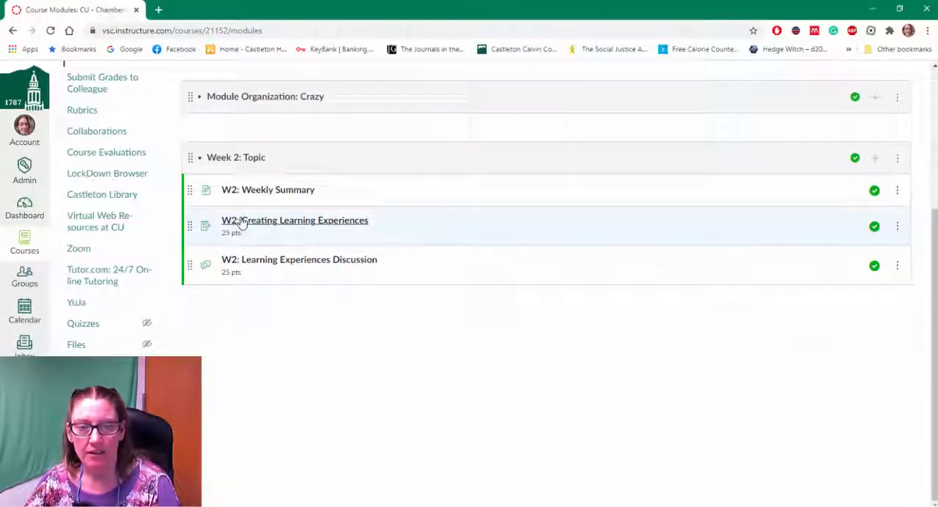
click(295, 220)
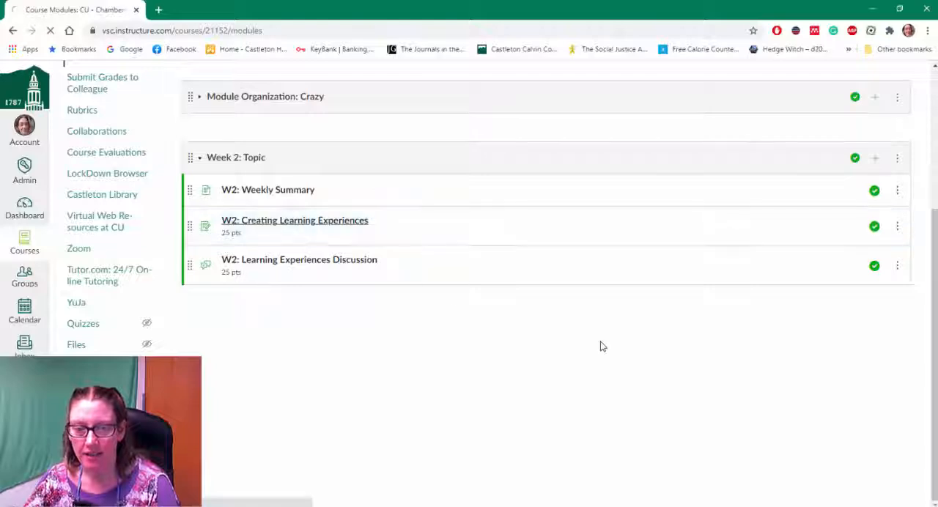
click(295, 220)
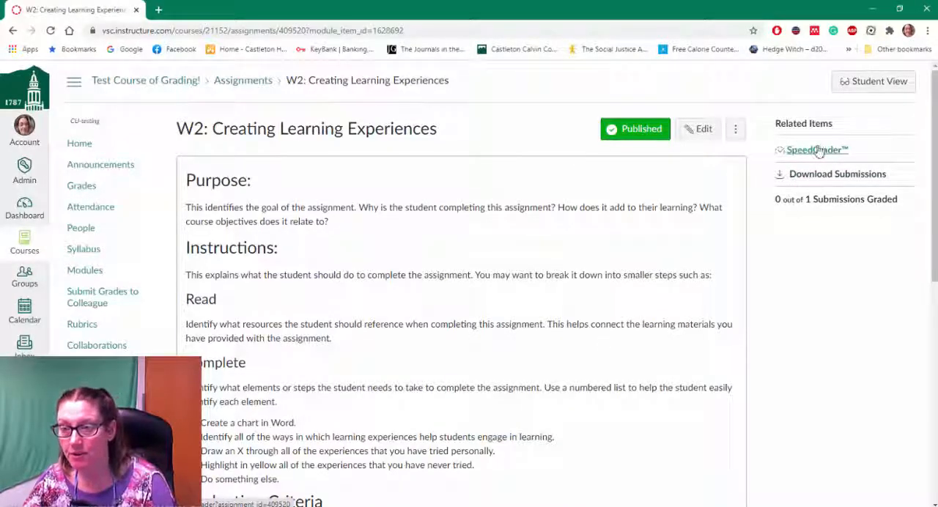
Launch SpeedGrader to view a student's submitted document, ungraded out of 25
click(817, 150)
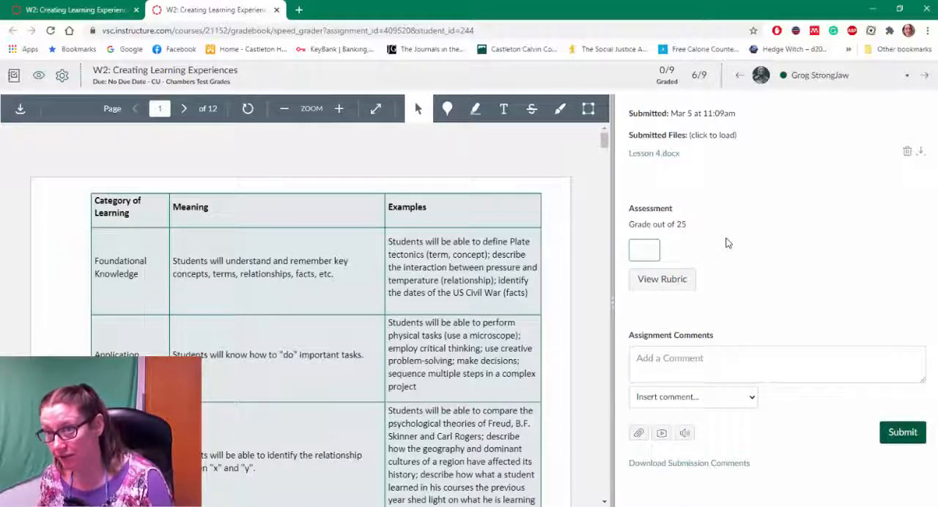
click(644, 249)
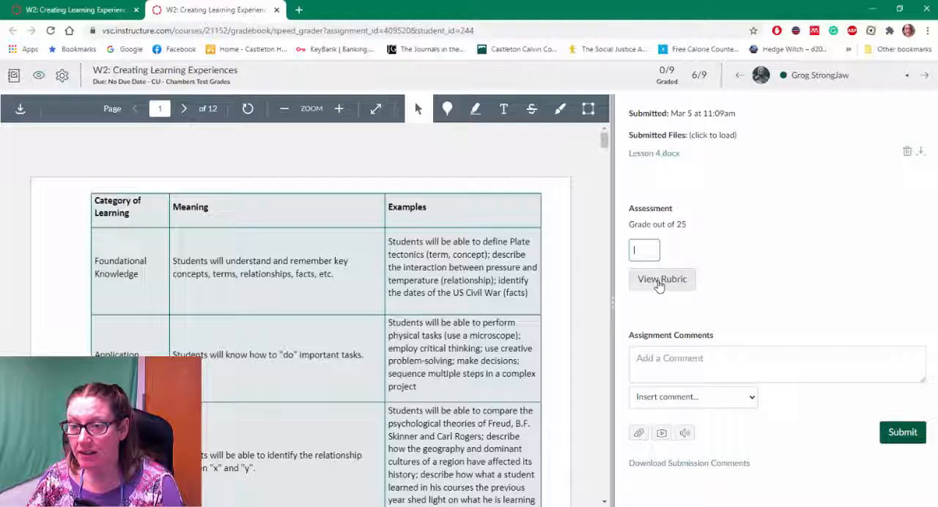
Rate Grammar Exemplary (10/10) and Topic 7/15 in the rubric, totalling 17/25
click(662, 279)
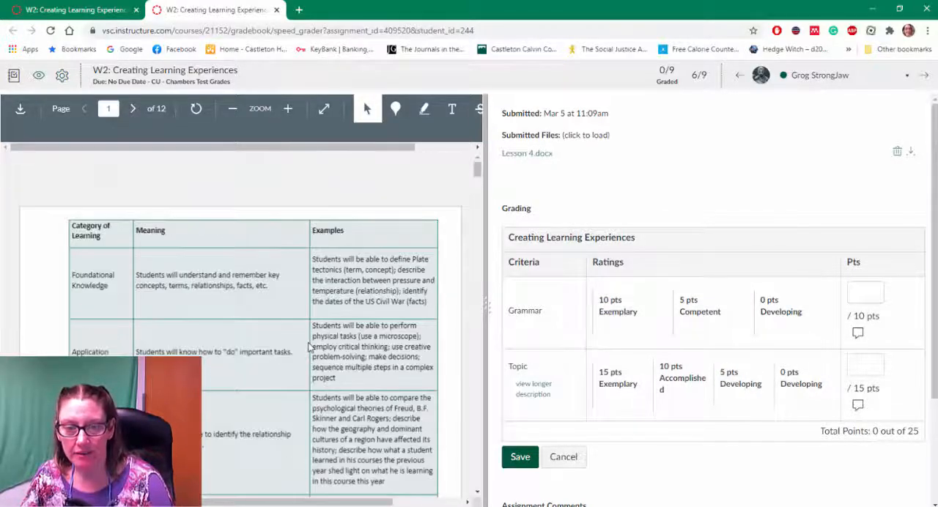
click(632, 314)
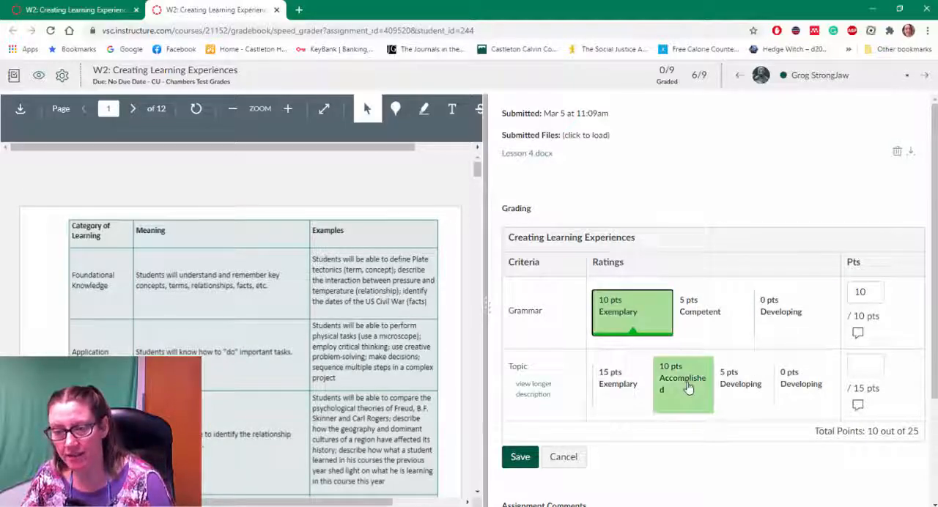
click(741, 384)
text(7)
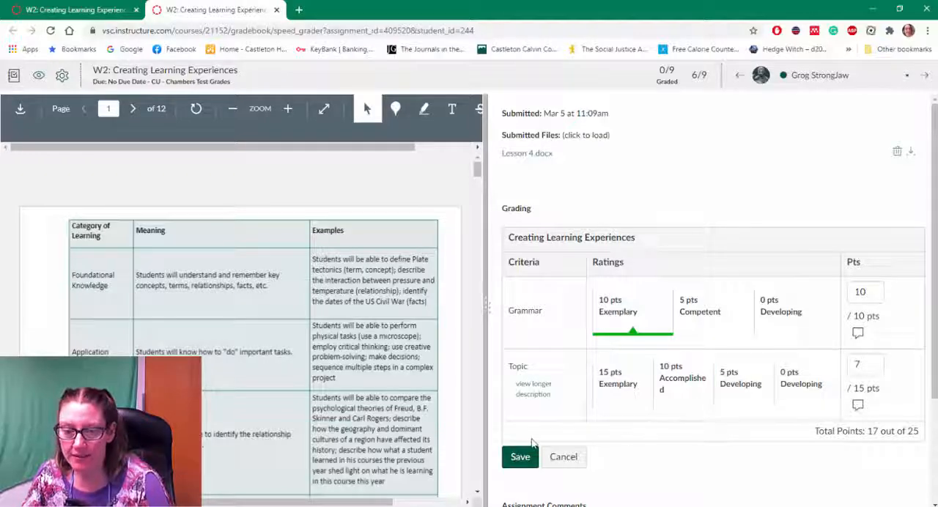
Save the 17/25 rubric grade and review the saved ratings, now 1 of 9 graded
click(519, 457)
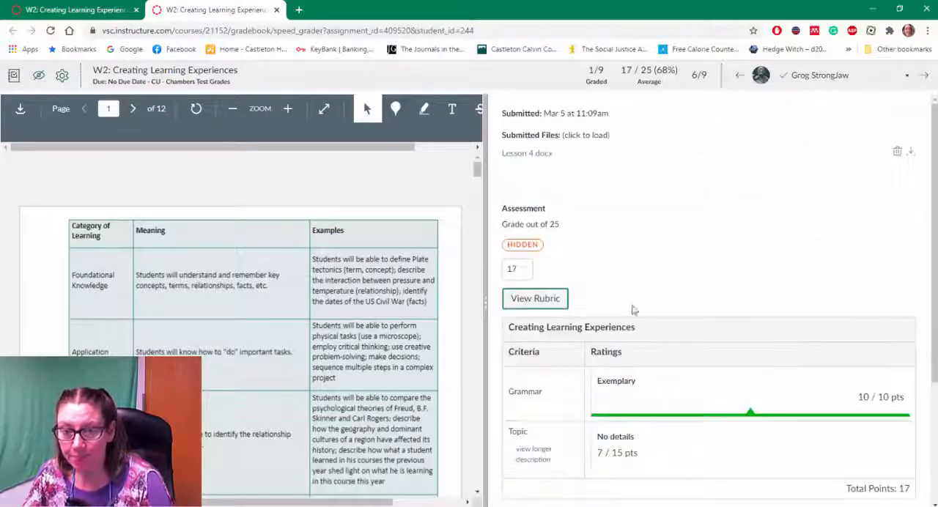
mouse_move(653, 179)
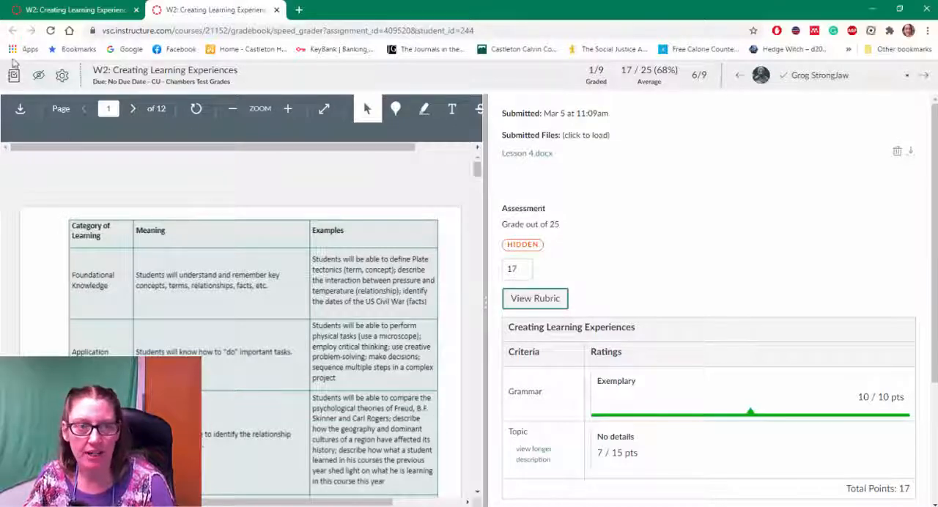
mouse_move(751, 307)
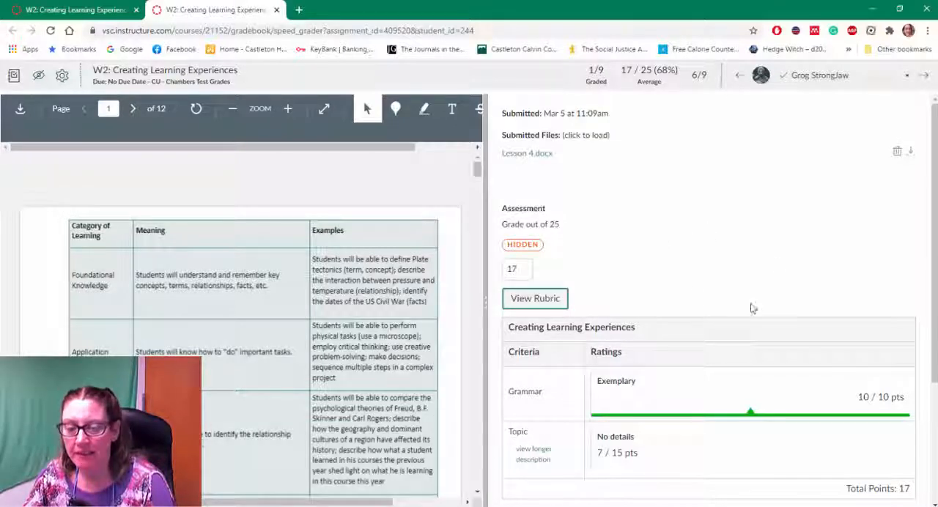
scroll(down, 3)
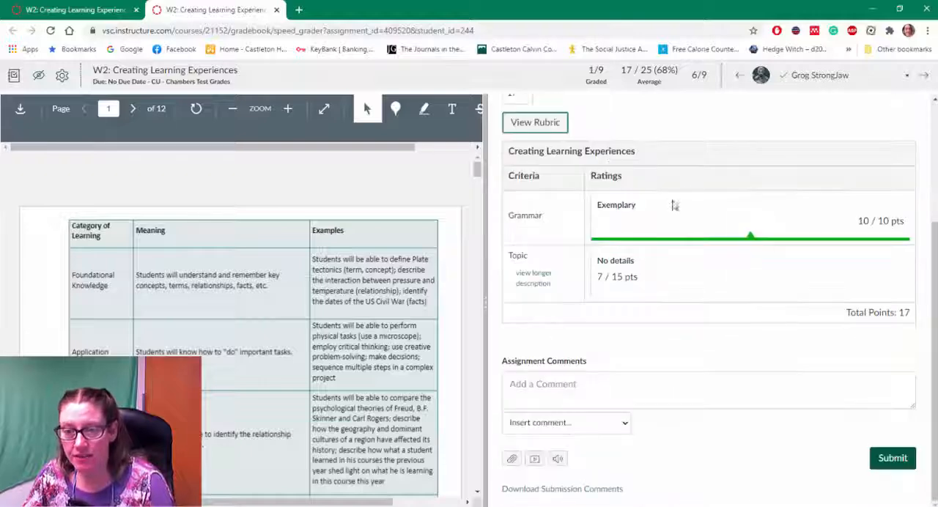
mouse_move(567, 299)
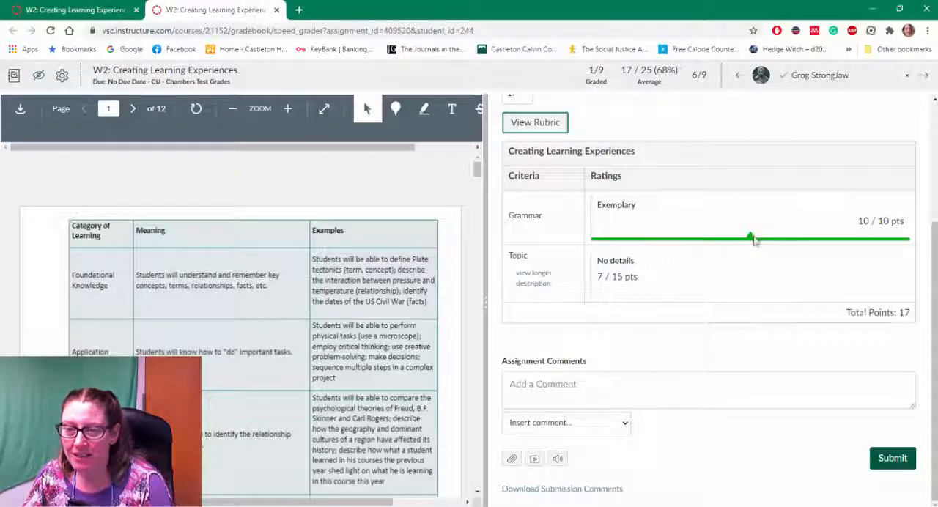
mouse_move(608, 247)
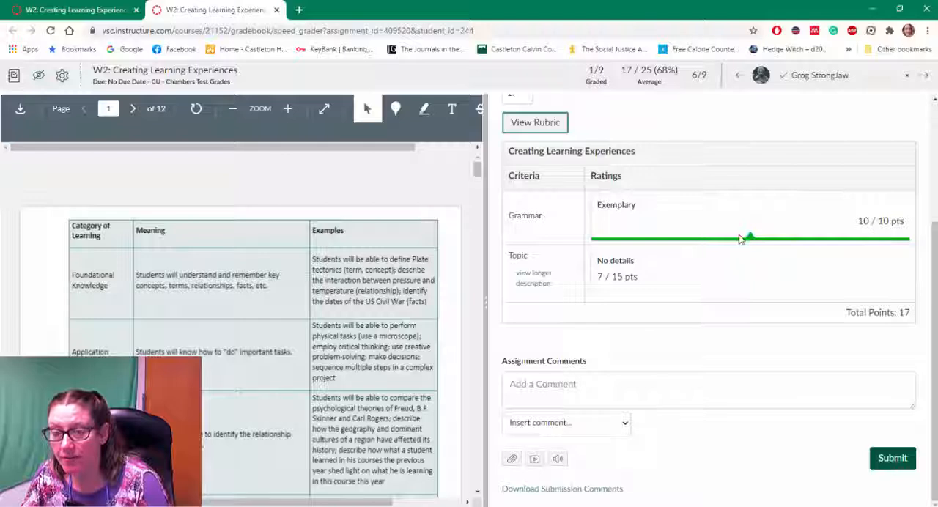
mouse_move(772, 313)
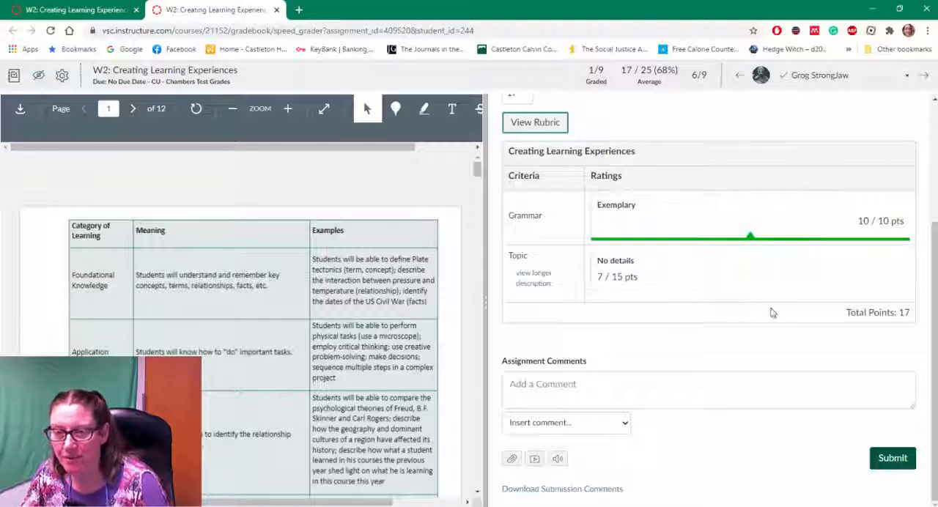
mouse_move(405, 381)
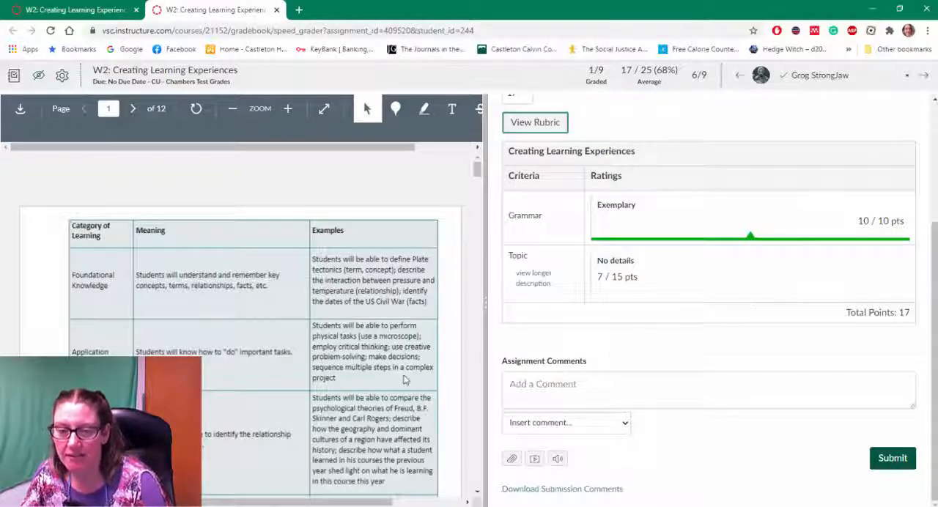
click(708, 390)
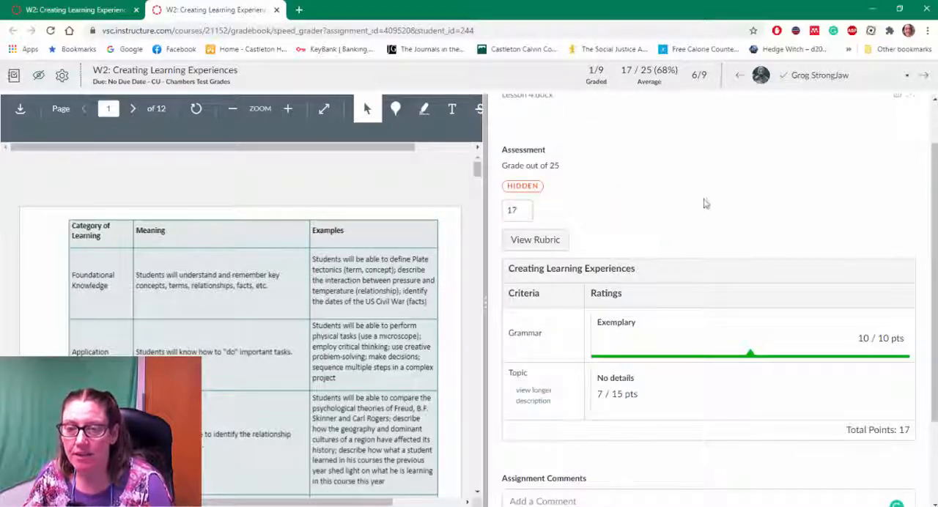
click(843, 75)
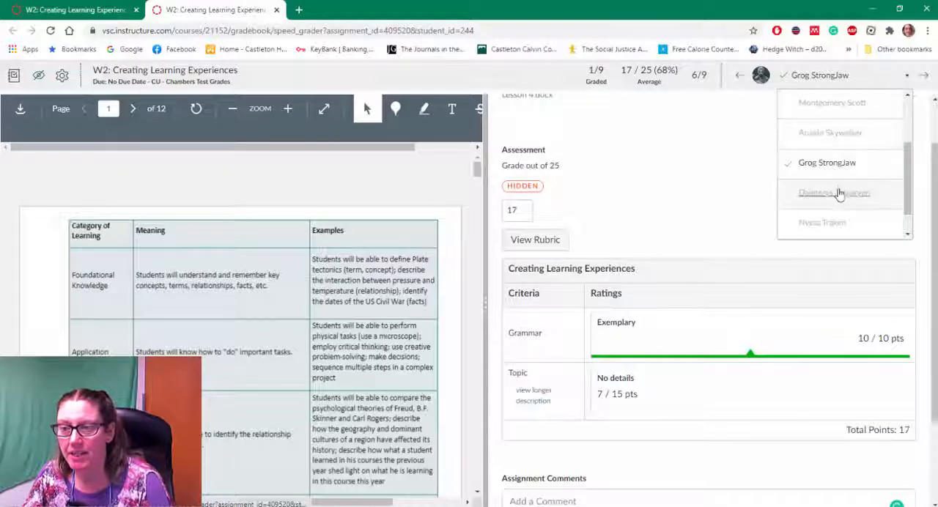
Switch to the non-submitting student and save a 0/25 rubric grade
click(822, 222)
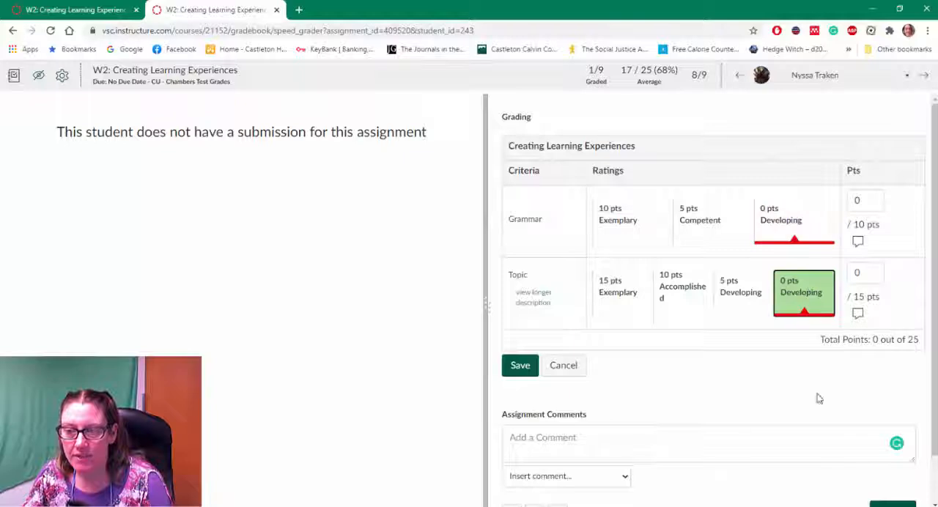
click(520, 365)
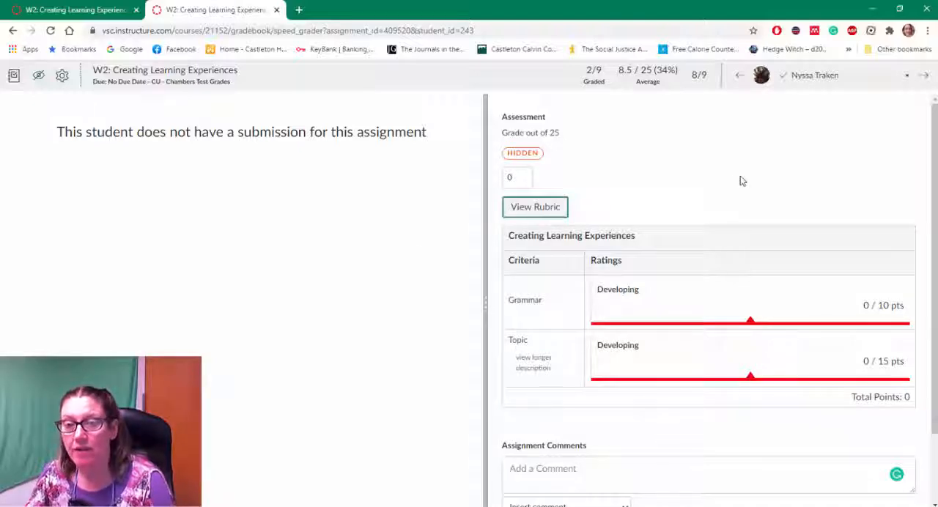
mouse_move(727, 185)
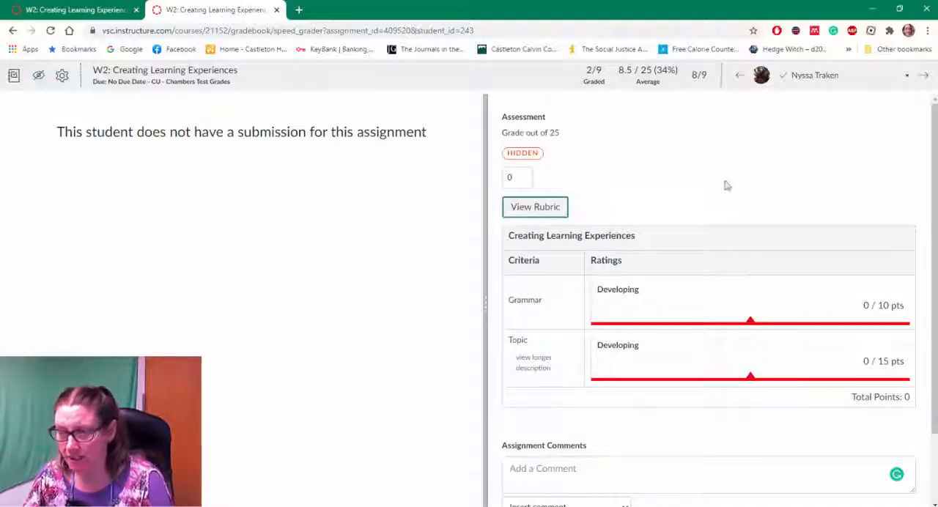